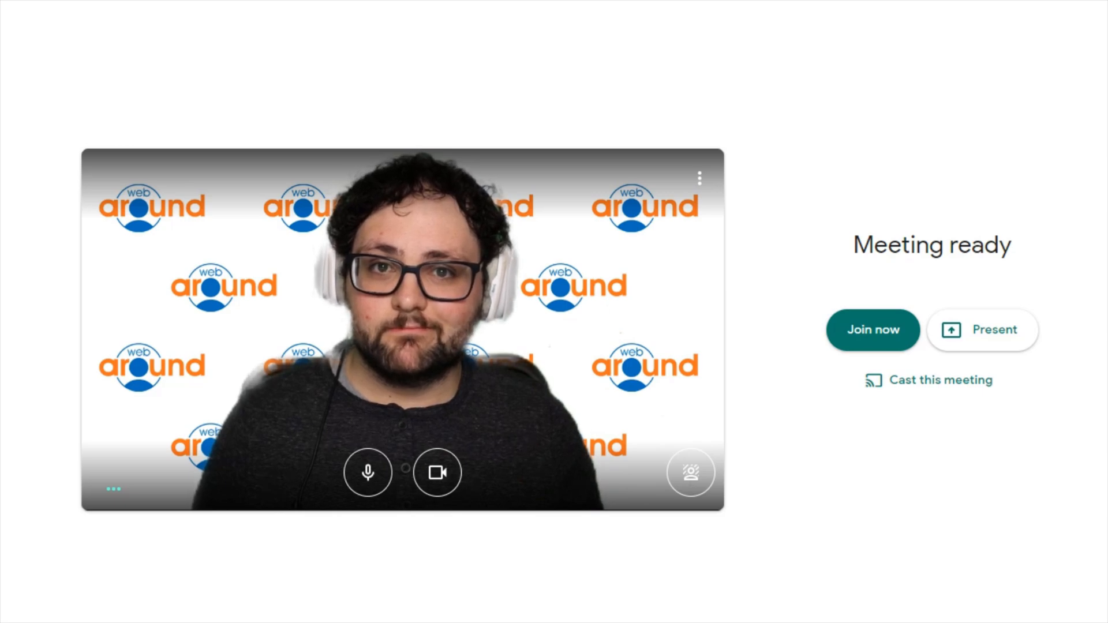
# Reach the 'Meeting ready' pre-join screen, where the camera preview has failed.
pyautogui.click(438, 473)
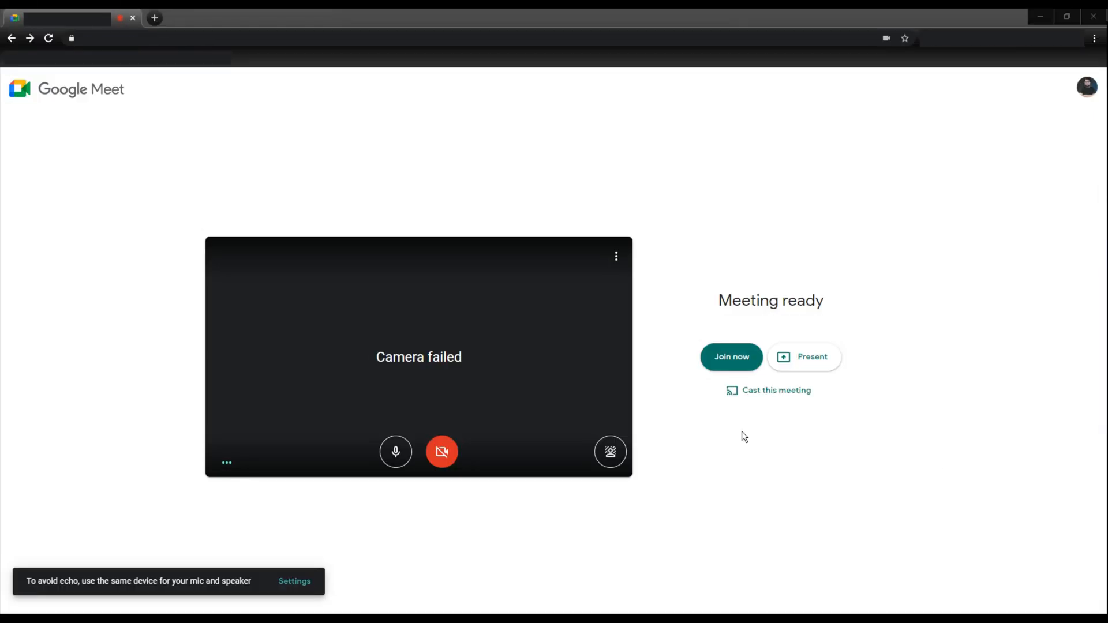
pyautogui.moveTo(670, 434)
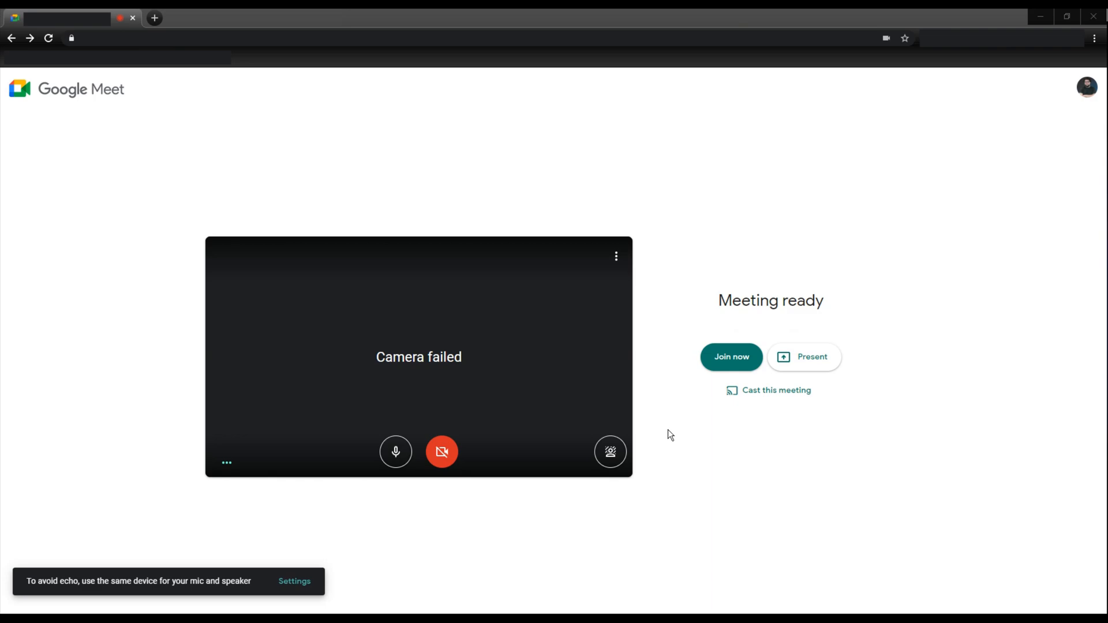
pyautogui.moveTo(609, 242)
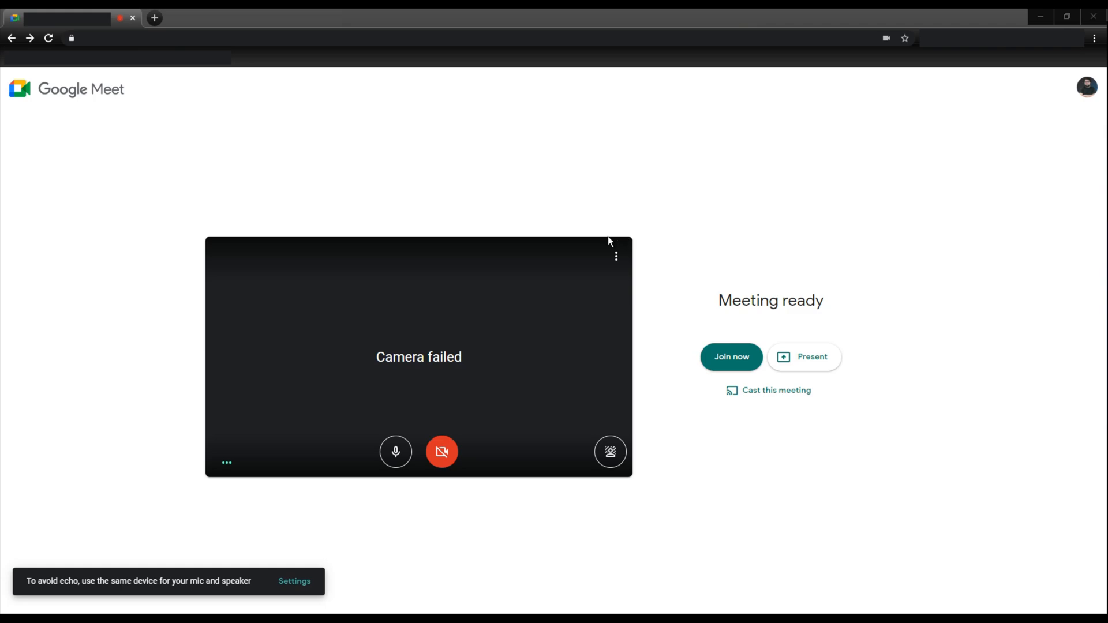
pyautogui.moveTo(615, 255)
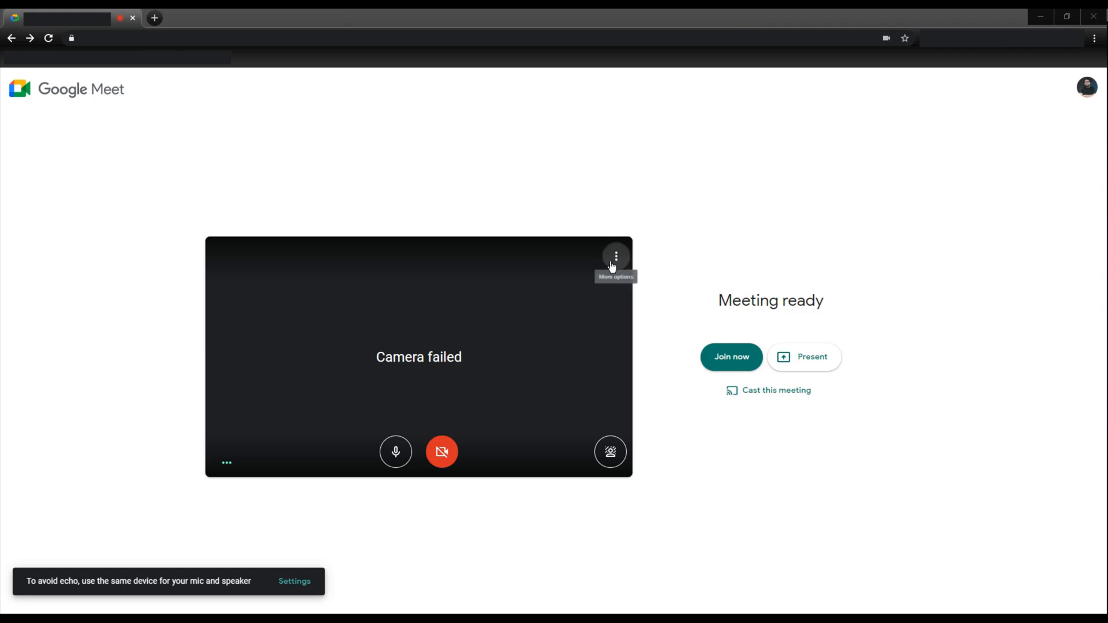
# Select OBS-Camera as the camera in the pre-join Settings > Video panel.
pyautogui.click(616, 256)
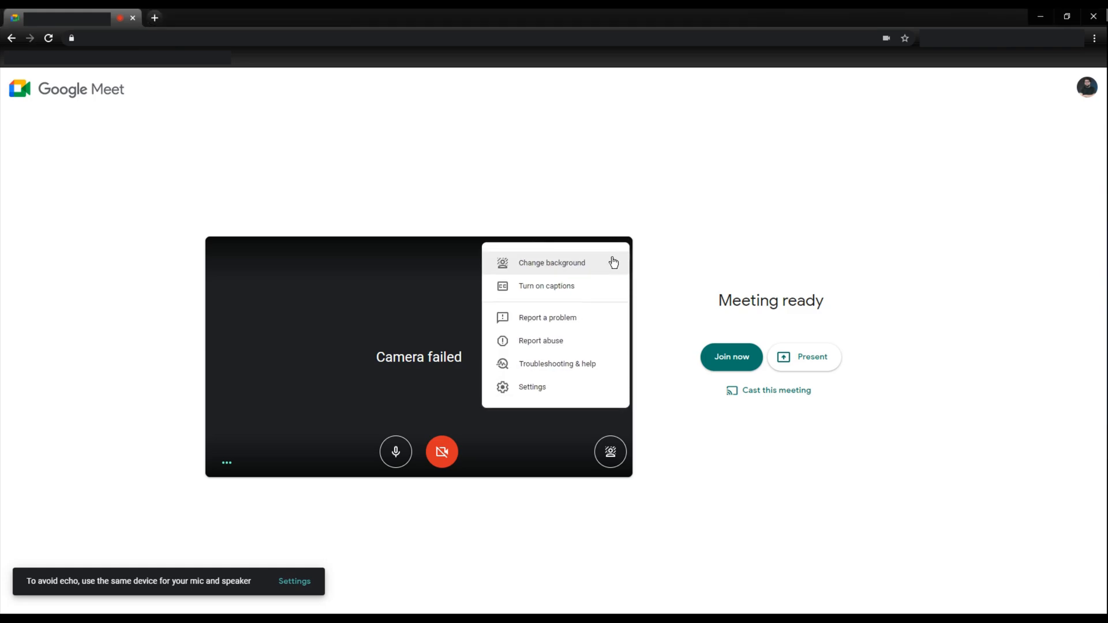
pyautogui.click(532, 387)
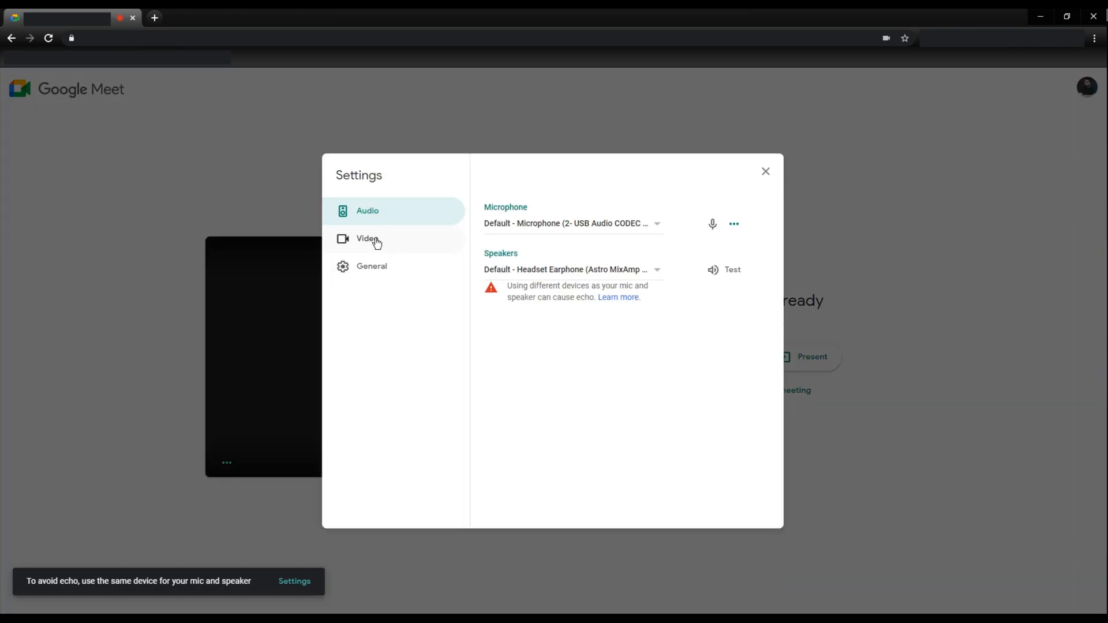
pyautogui.click(367, 238)
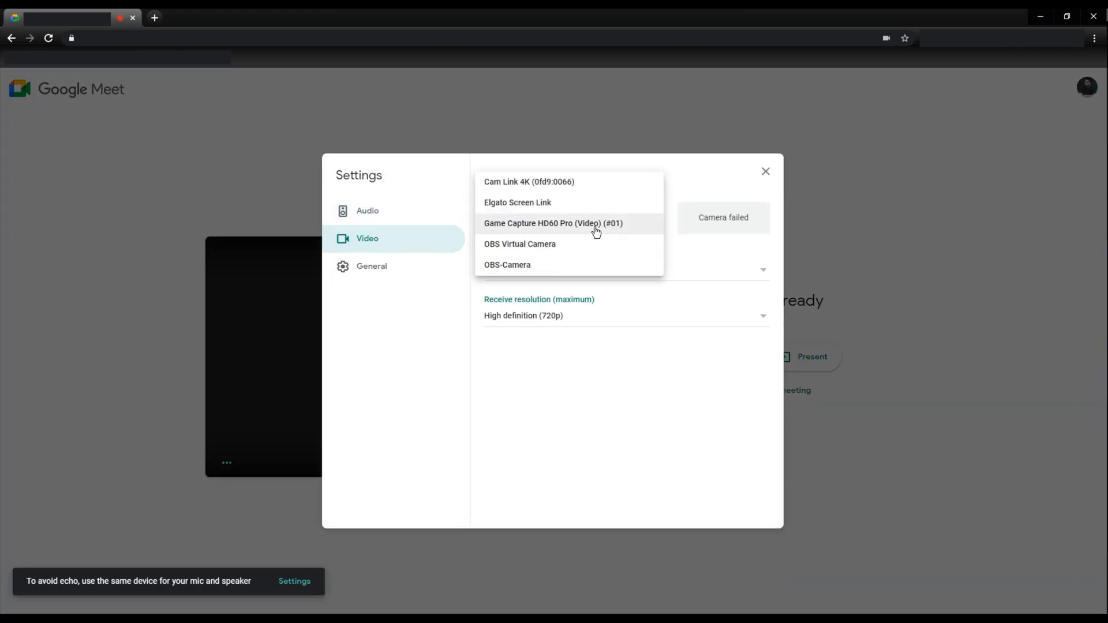
pyautogui.moveTo(523, 275)
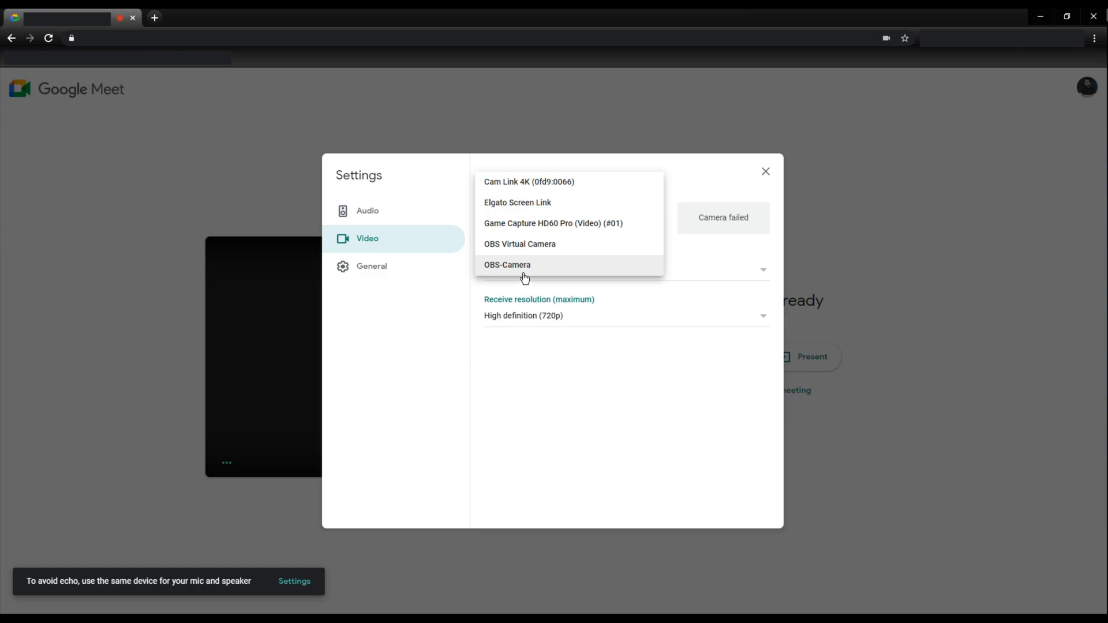
pyautogui.rightClick(516, 270)
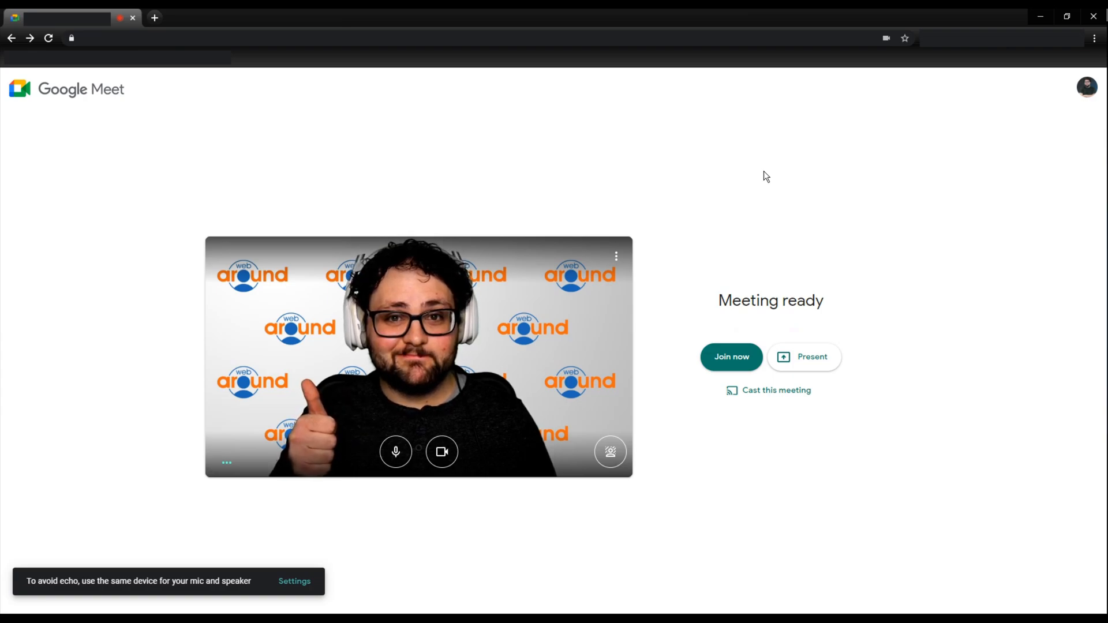
# Join the meeting with 'Join now', entering the call with the camera off.
pyautogui.click(730, 356)
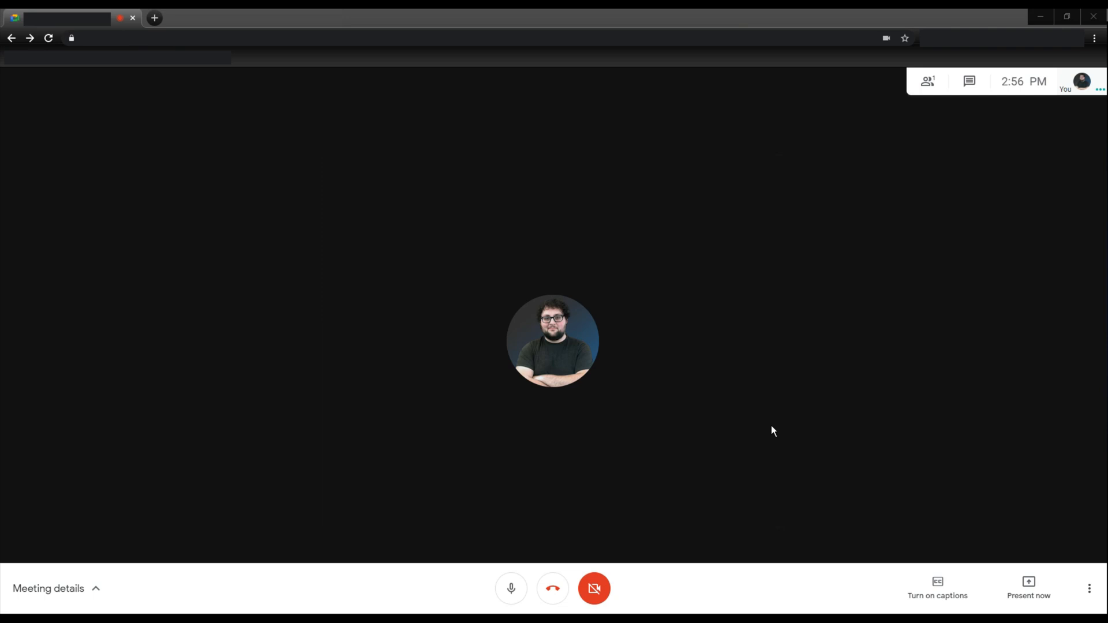
pyautogui.moveTo(1088, 535)
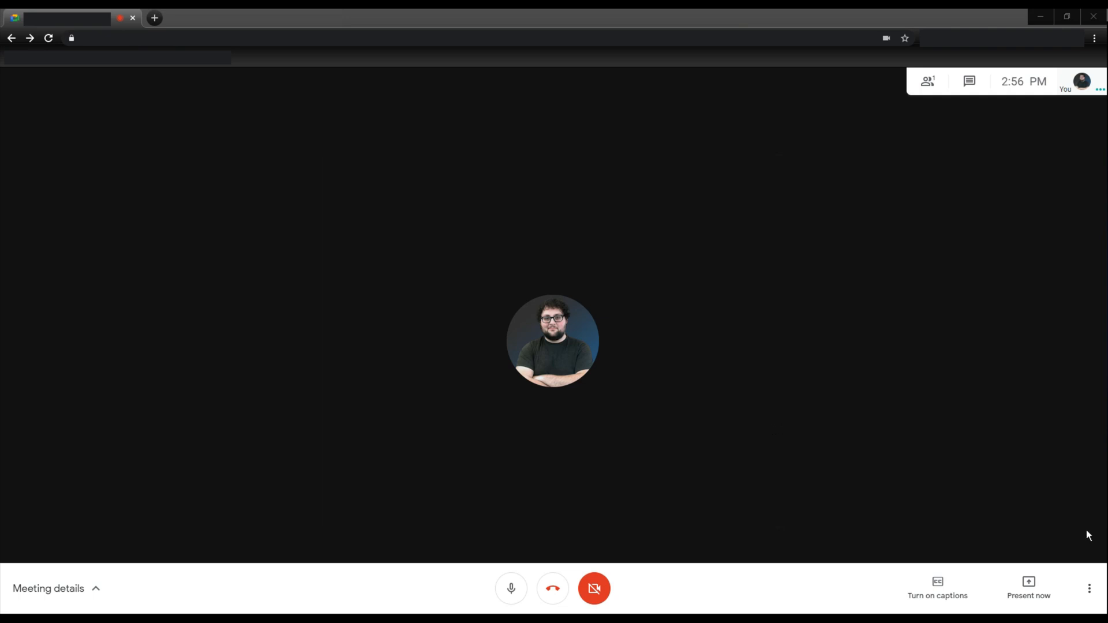
# Select OBS-Camera in the in-call Settings > Video panel and return to the call.
pyautogui.click(1089, 589)
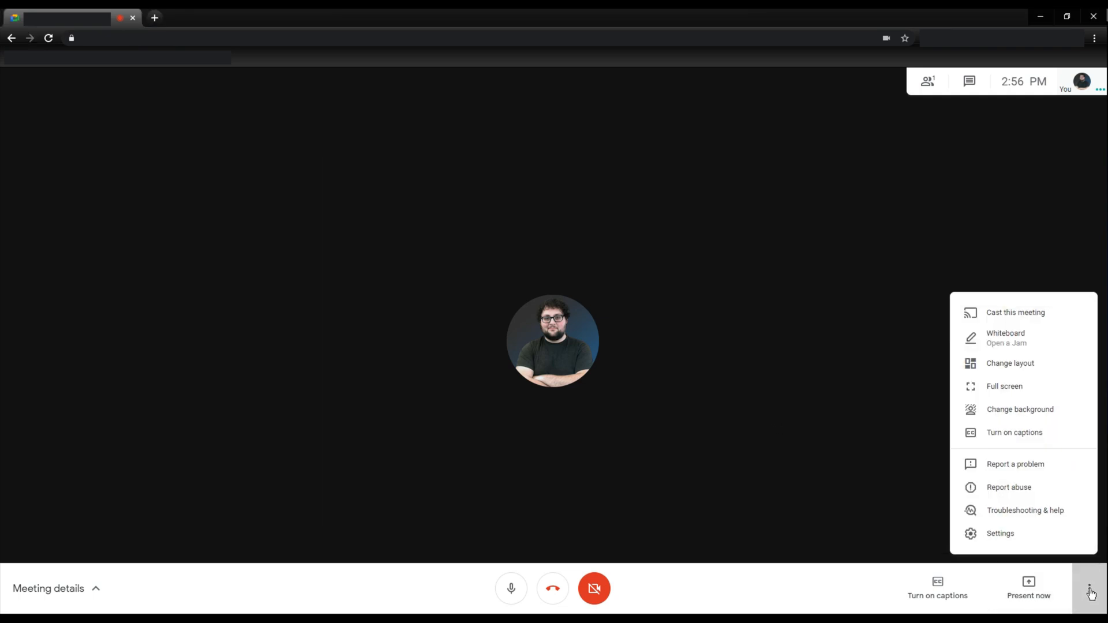
pyautogui.click(1001, 533)
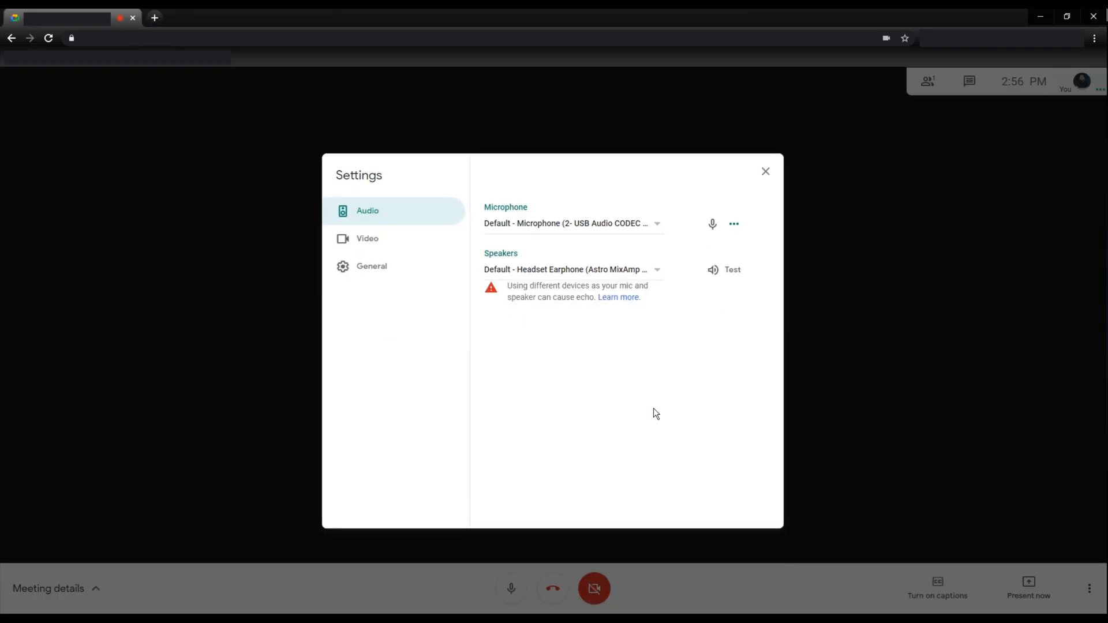
pyautogui.click(368, 239)
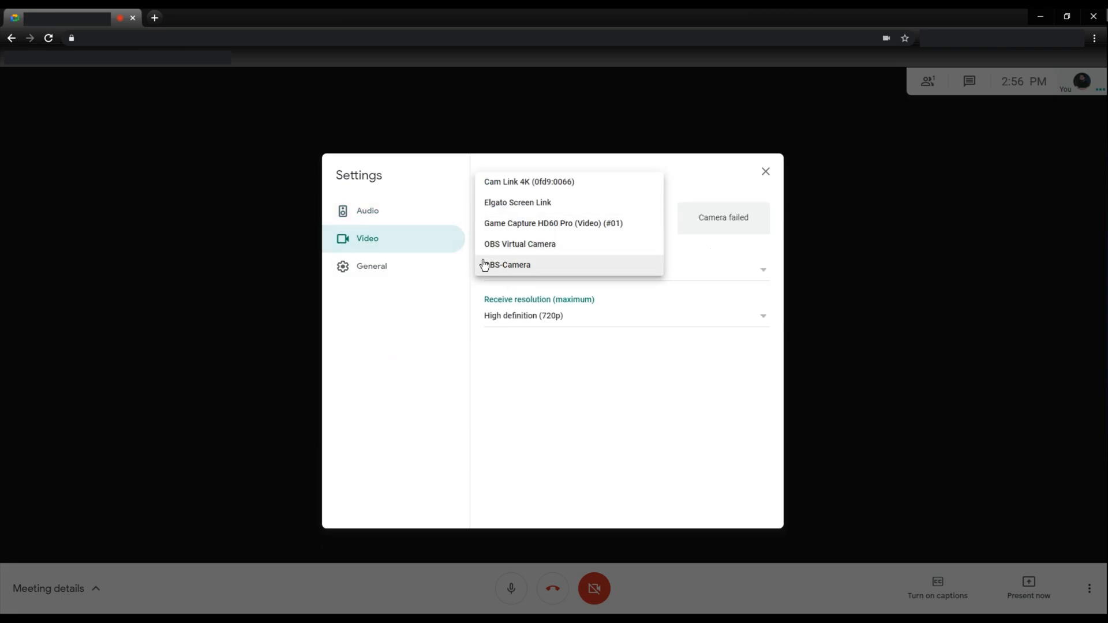
pyautogui.click(510, 264)
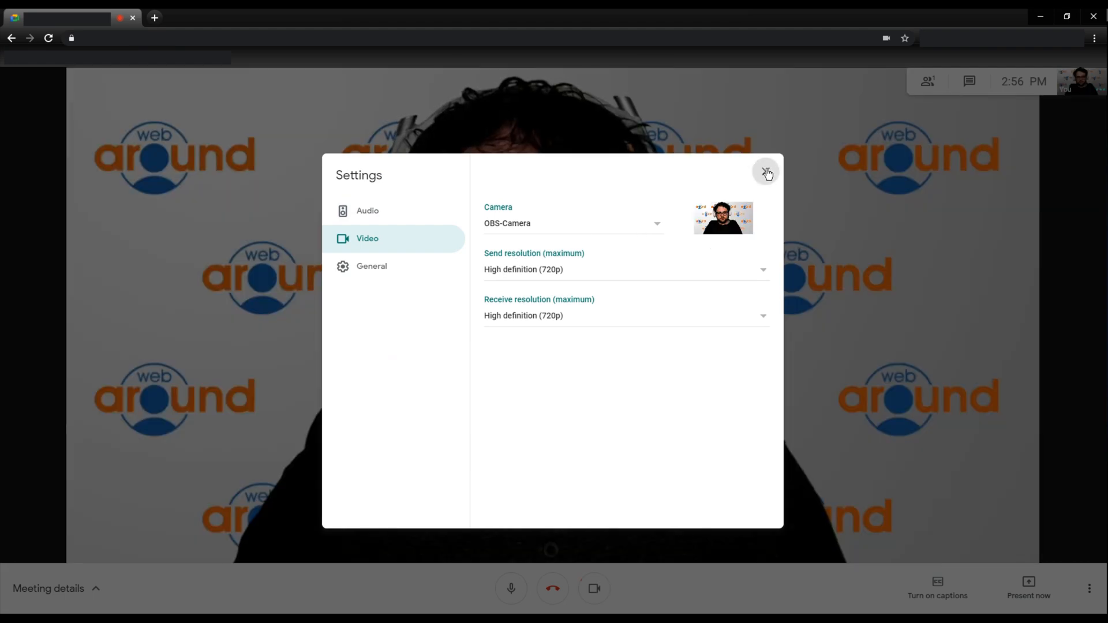
pyautogui.click(767, 173)
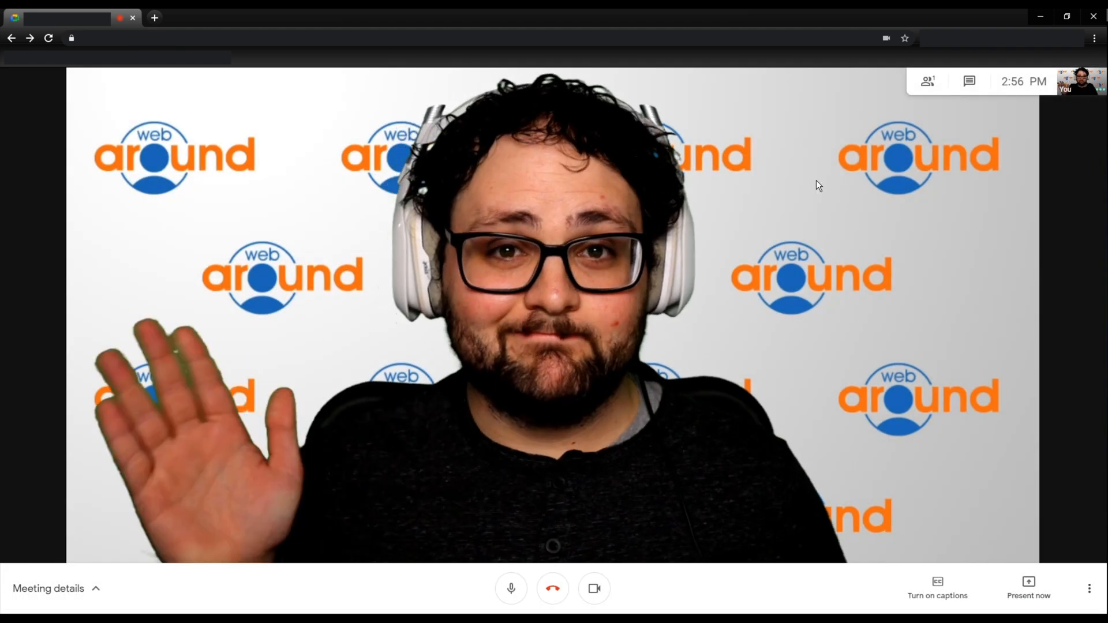